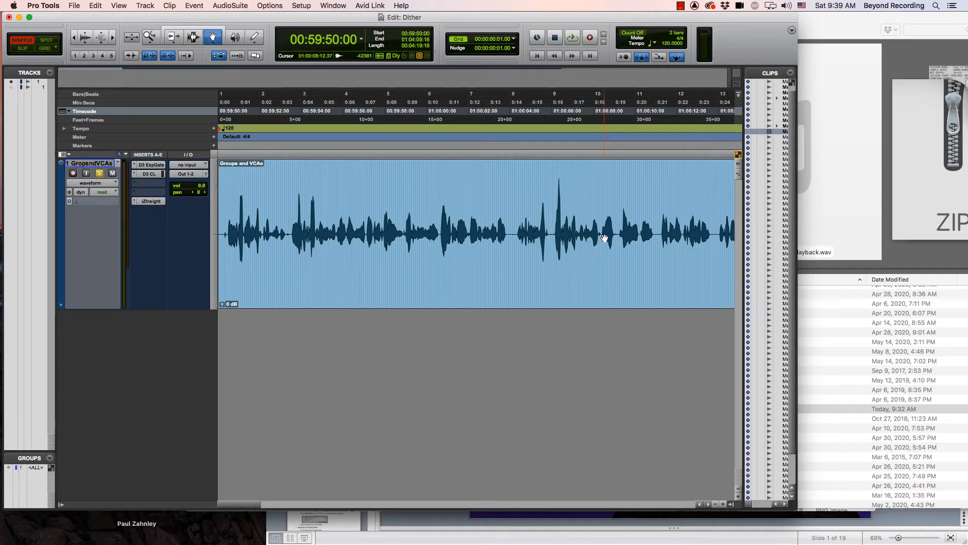
Open the D3 ExpGate plugin window and the RX 5 De-noise AudioSuite processor
{"action": "left_click", "coordinate": [230, 6]}
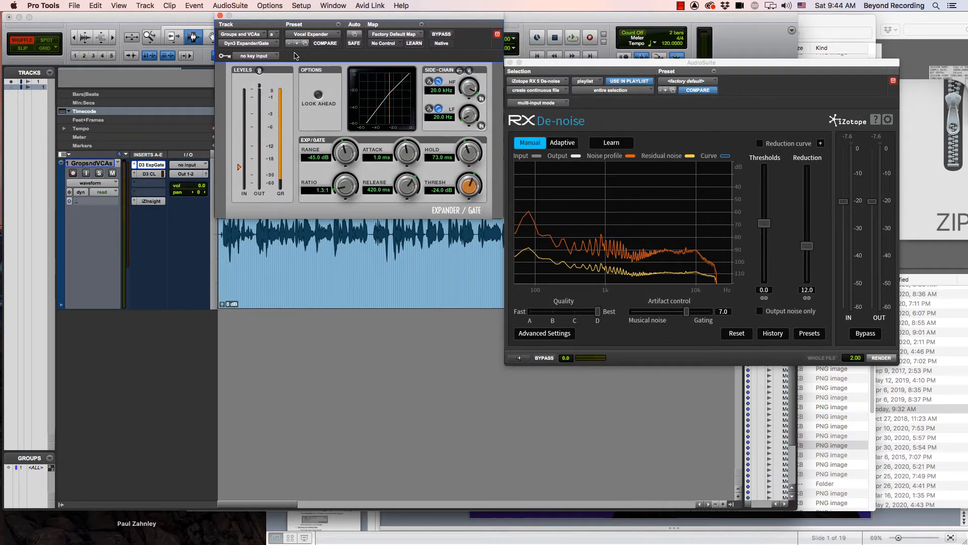
{"action": "left_click", "coordinate": [217, 16]}
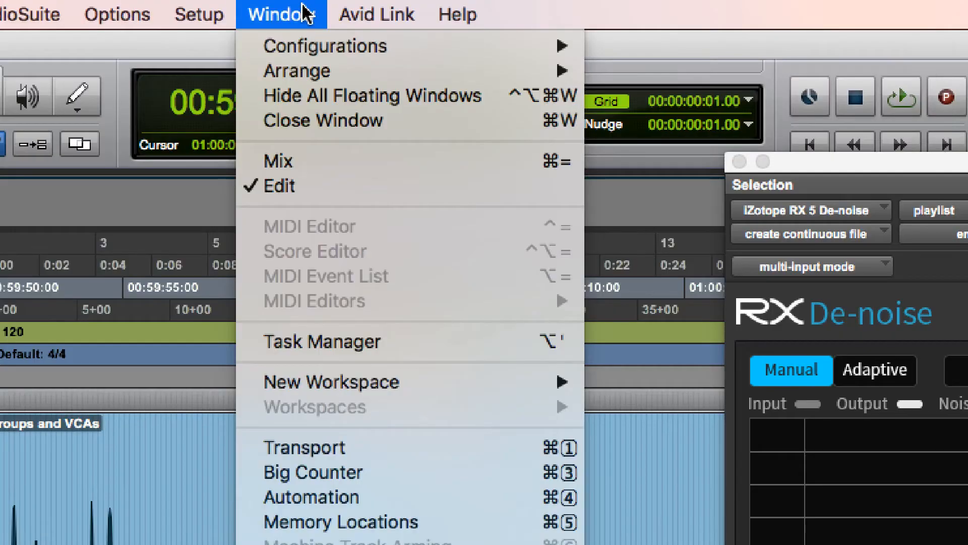
{"action": "mouse_move", "coordinate": [325, 45]}
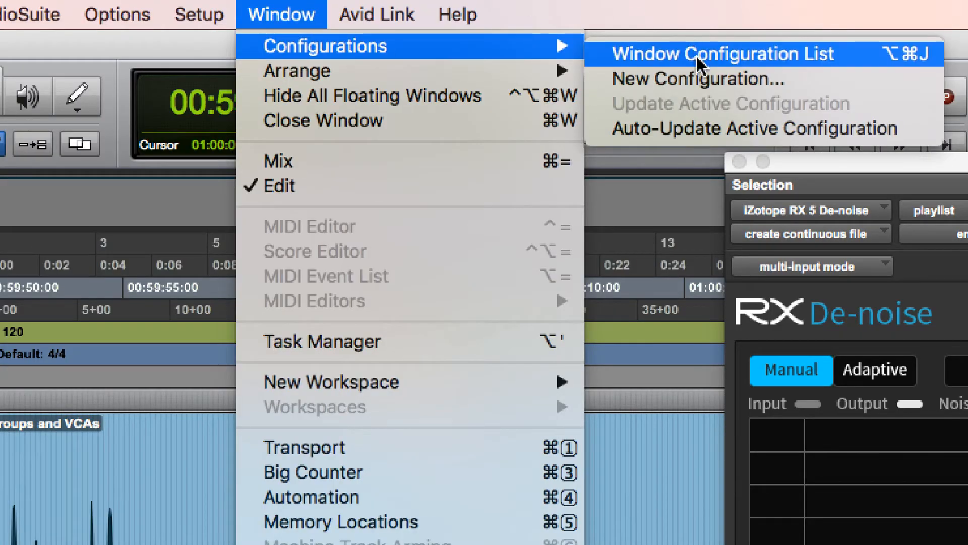
{"action": "mouse_move", "coordinate": [698, 79]}
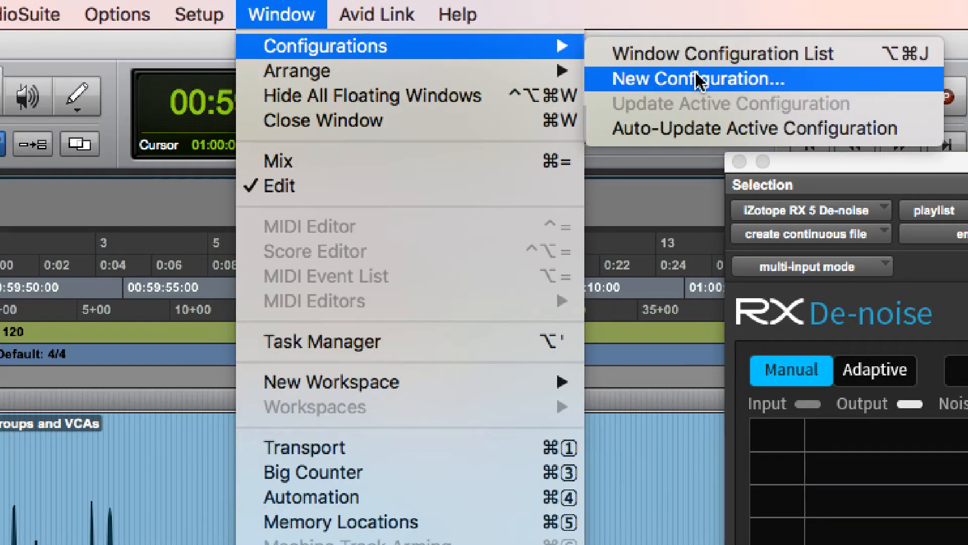
Save the current layout as window configuration 1, named 'RX'
{"action": "left_click", "coordinate": [693, 79]}
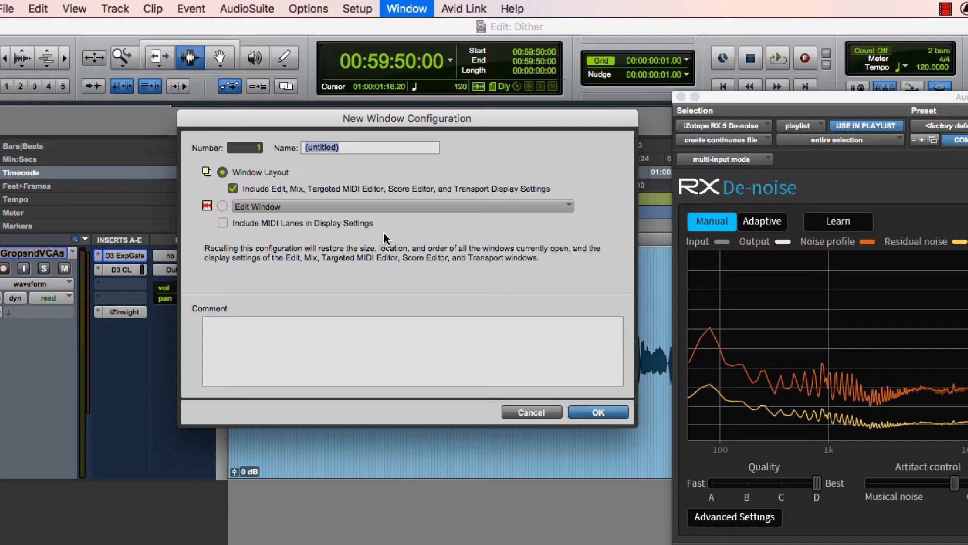
{"action": "mouse_move", "coordinate": [380, 207]}
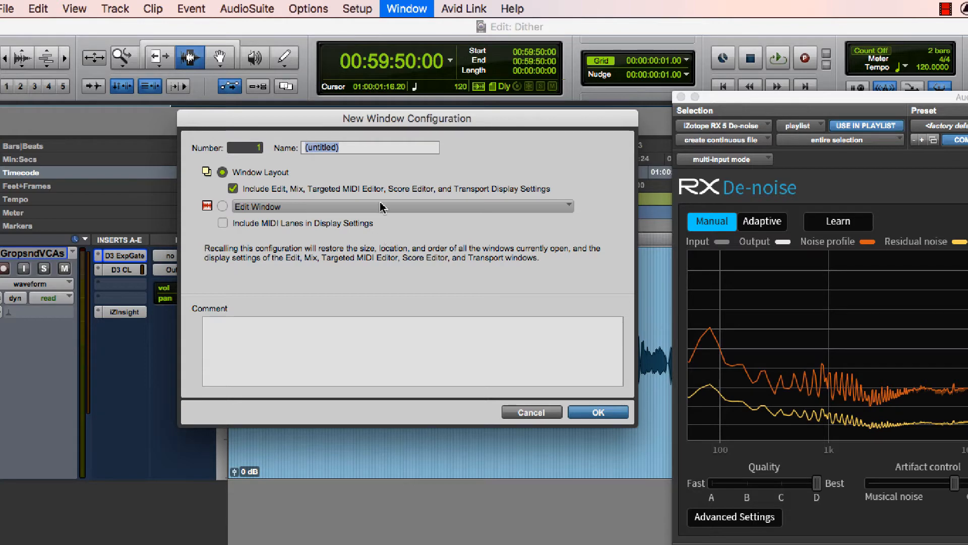
{"action": "mouse_move", "coordinate": [726, 130]}
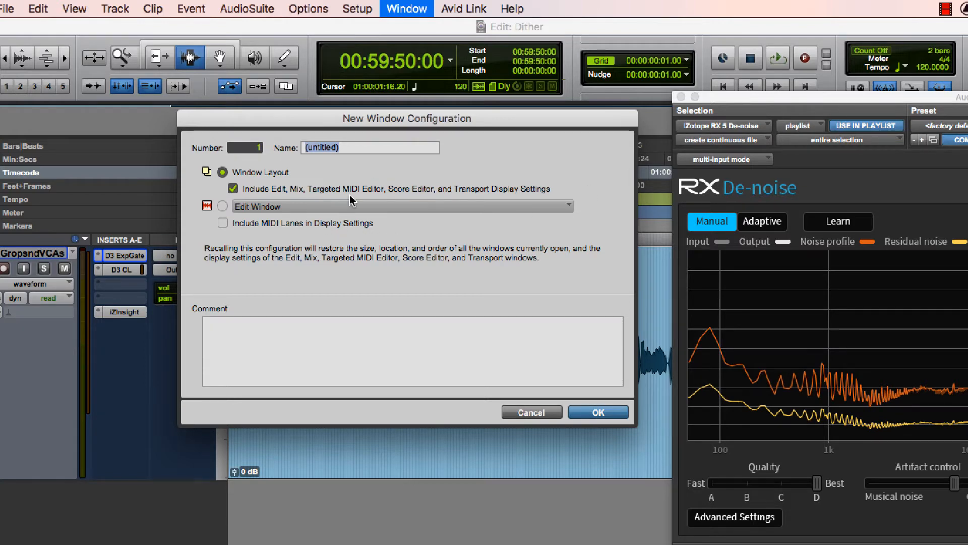
{"action": "type", "text": "RX"}
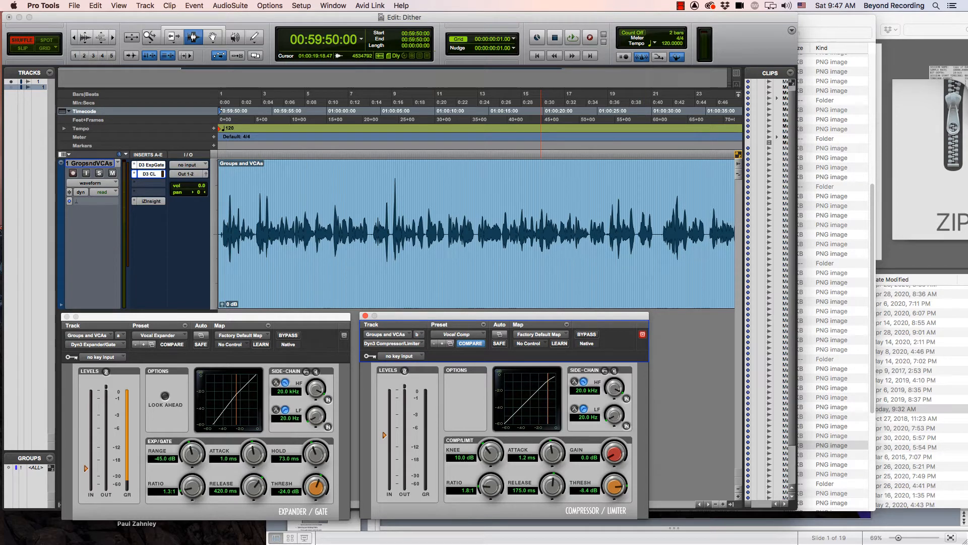
Save the expander/compressor layout as configuration 'Real time dynamics'
{"action": "left_click", "coordinate": [333, 6]}
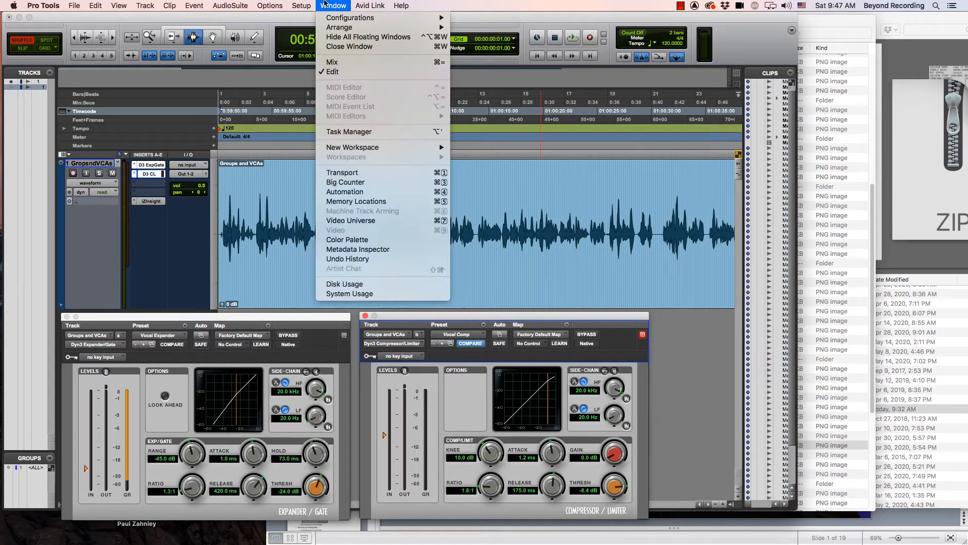
{"action": "mouse_move", "coordinate": [350, 17]}
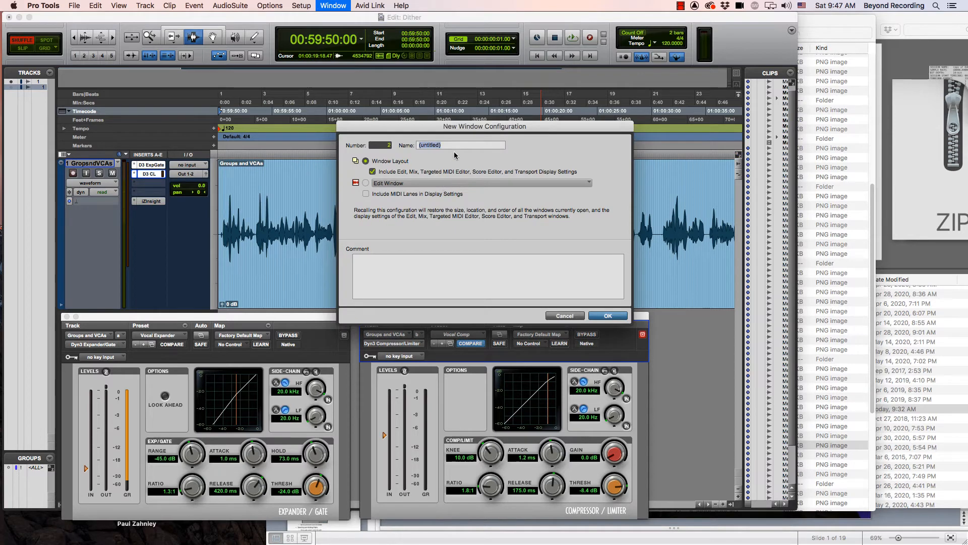
{"action": "type", "text": "Real time dy"}
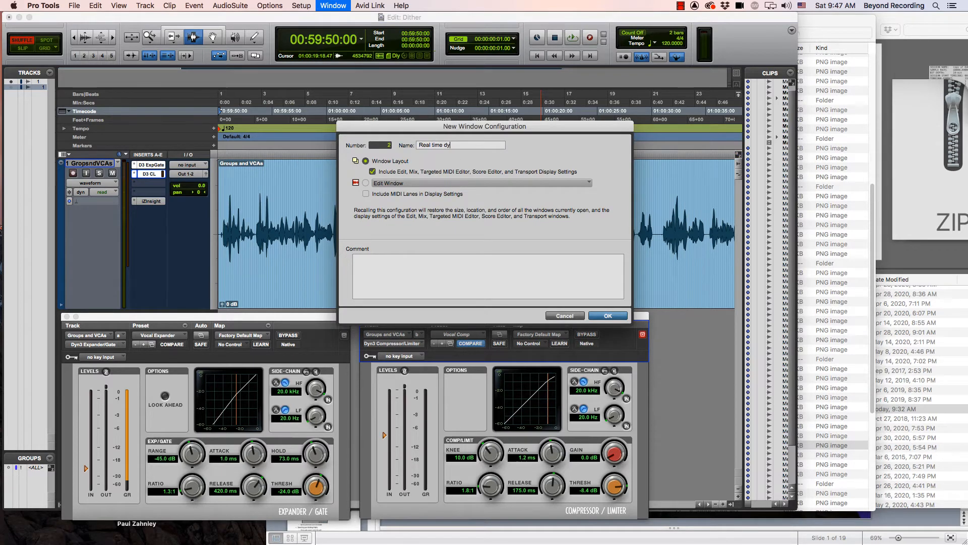
Show the Window Configuration List with RX and Real time dynamics
{"action": "left_click", "coordinate": [333, 5]}
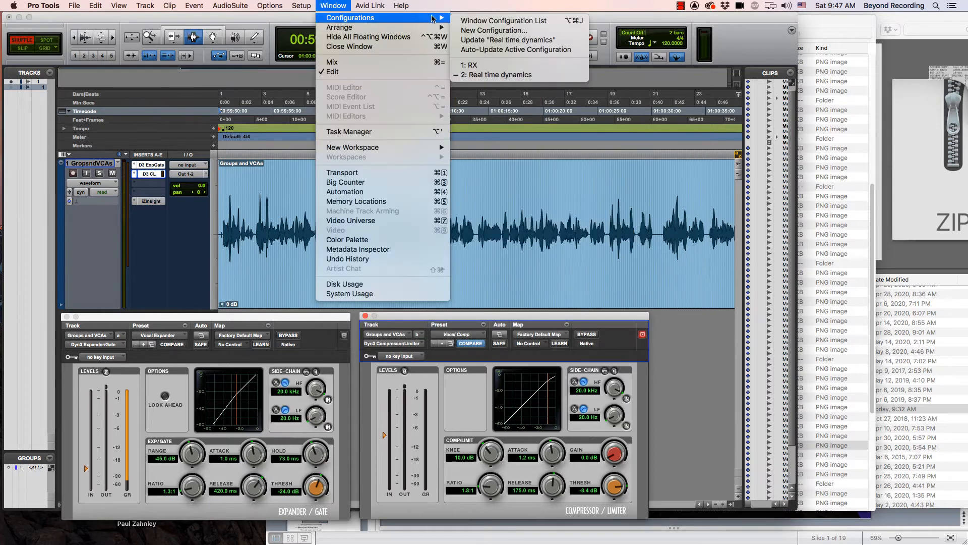
{"action": "mouse_move", "coordinate": [503, 20]}
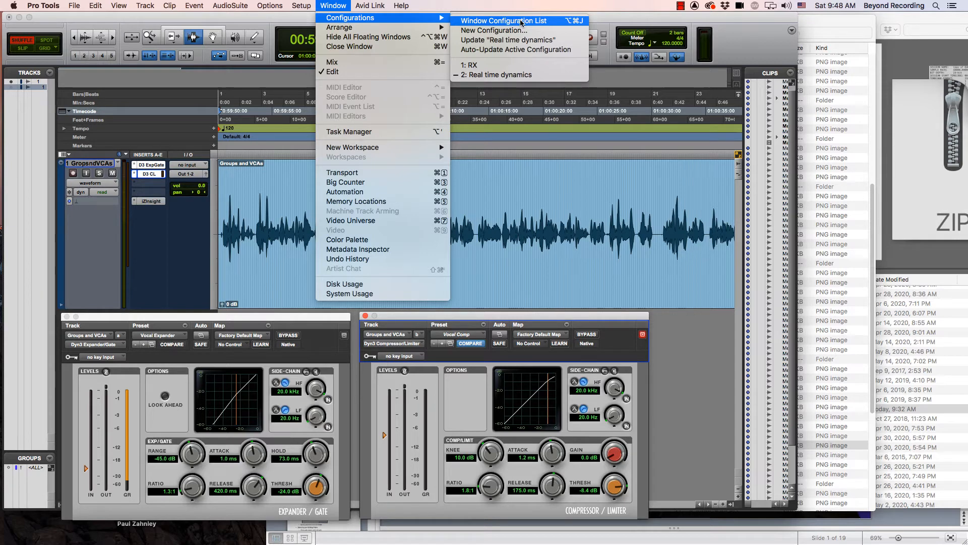
{"action": "left_click", "coordinate": [504, 20]}
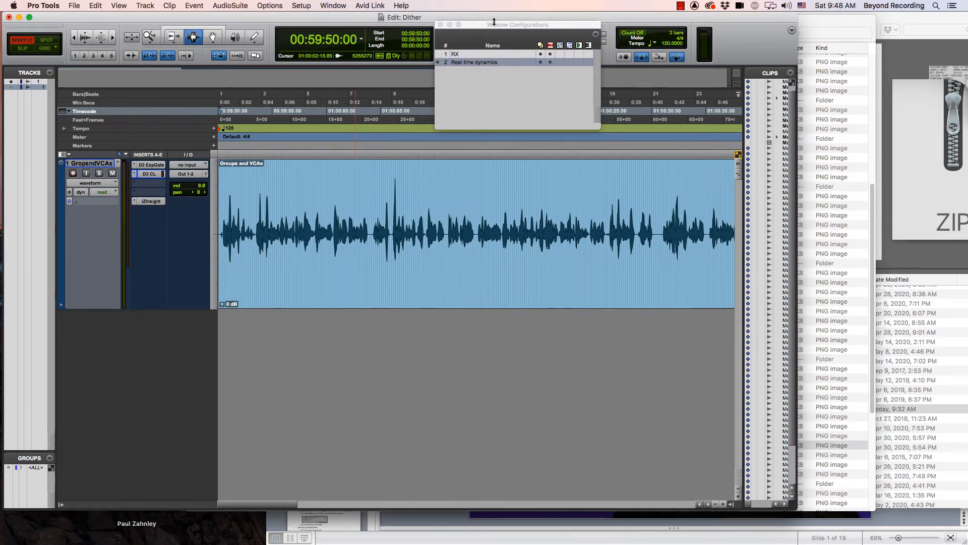
Open the Memory Locations window beside the configurations list
{"action": "left_click", "coordinate": [300, 5]}
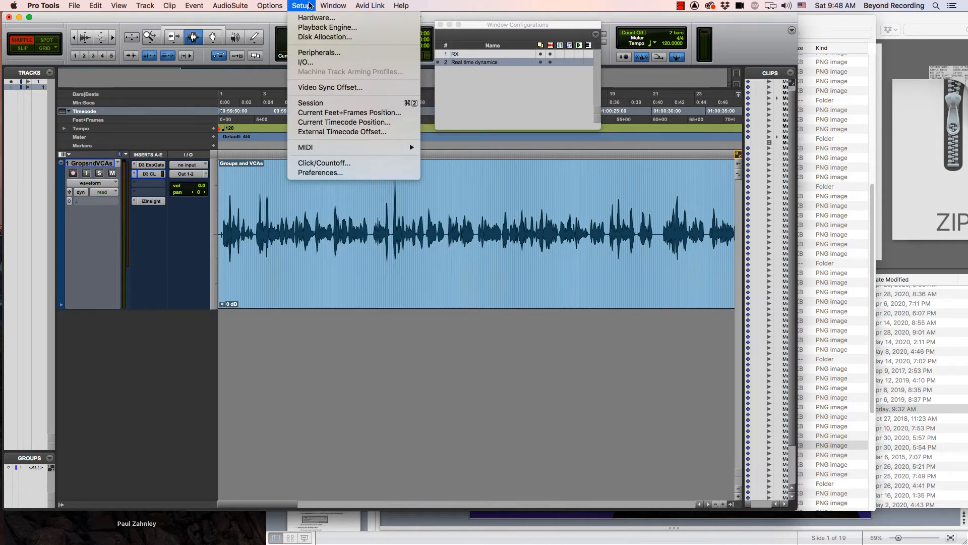
{"action": "left_click", "coordinate": [332, 6]}
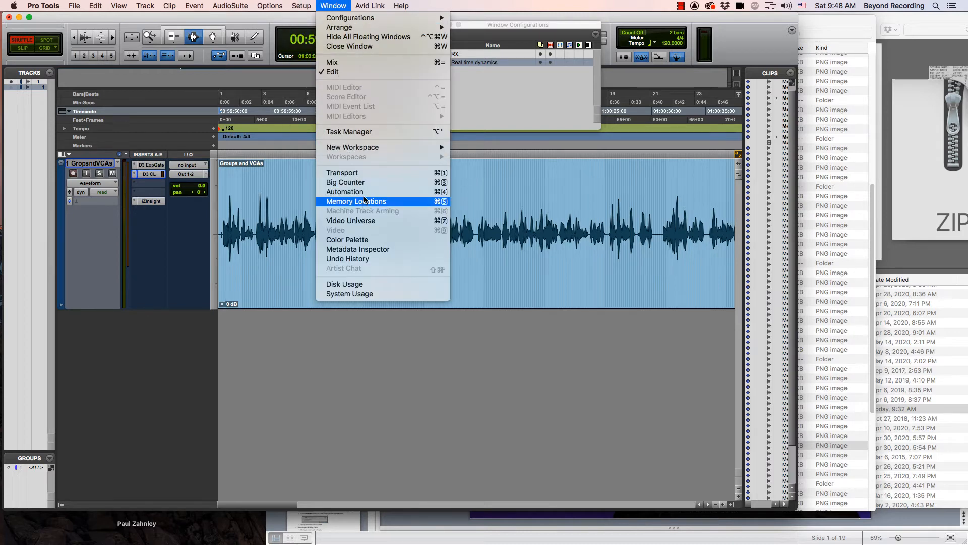
{"action": "left_click", "coordinate": [355, 201]}
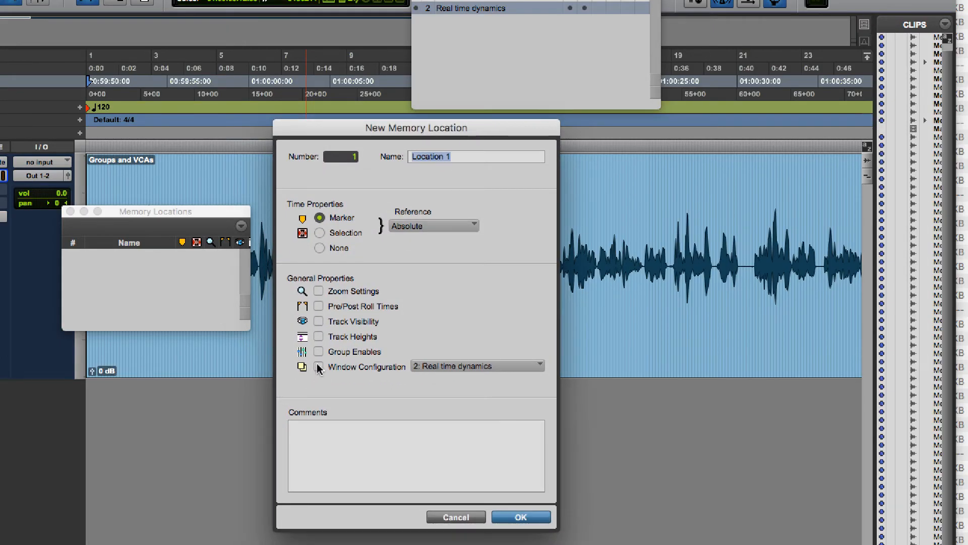
Create memory location 100 'Dynamics' recalling configuration 2: Real time dynamics
{"action": "left_click", "coordinate": [318, 367]}
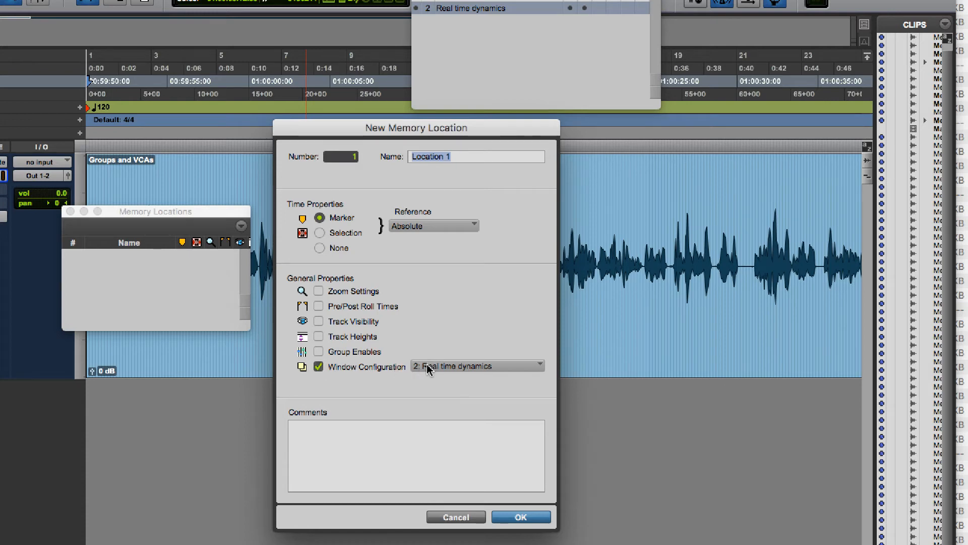
{"action": "type", "text": "Dynamics"}
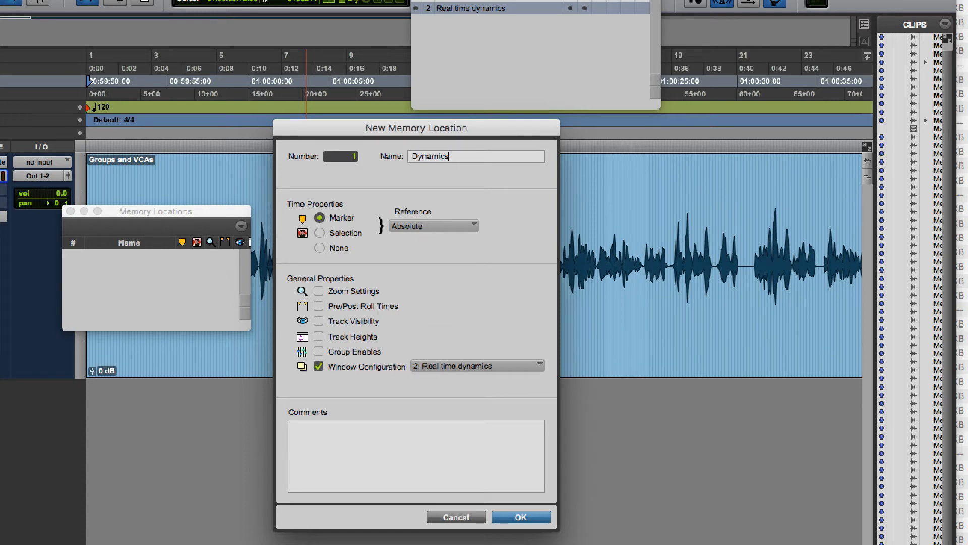
{"action": "left_click", "coordinate": [340, 156]}
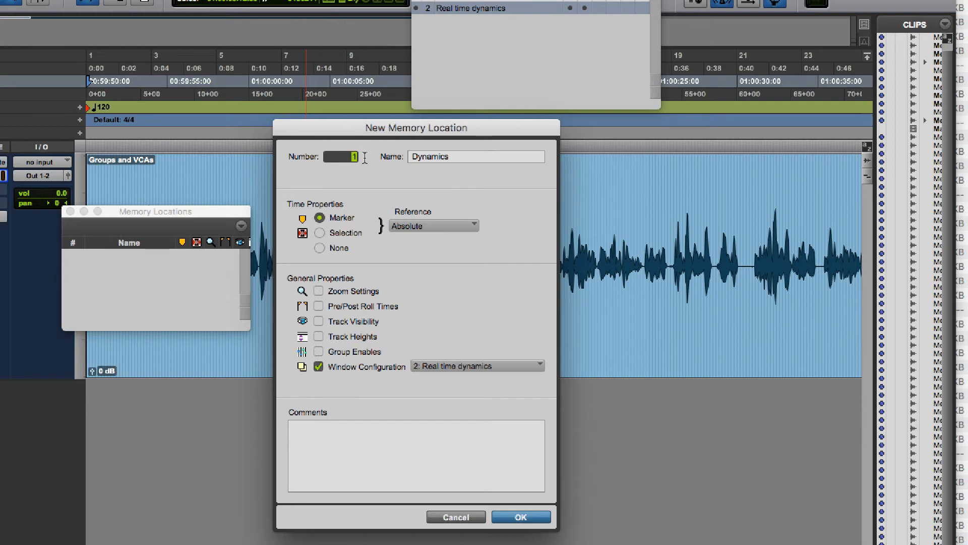
{"action": "type", "text": "100"}
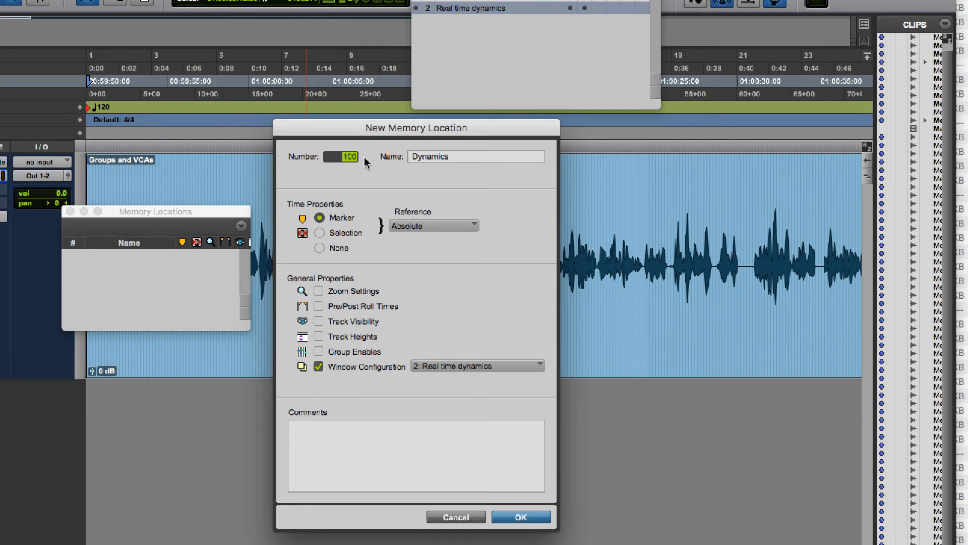
{"action": "left_click", "coordinate": [519, 517]}
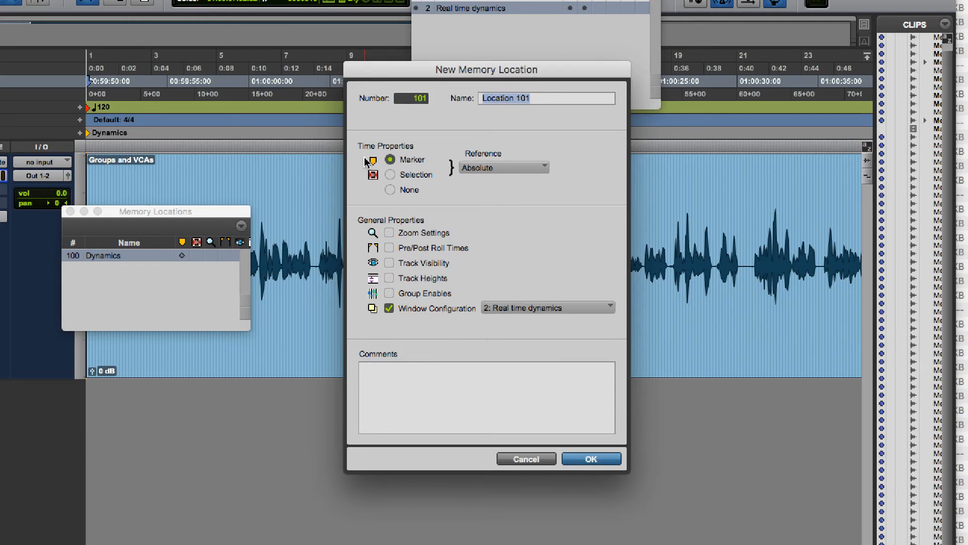
{"action": "mouse_move", "coordinate": [522, 302]}
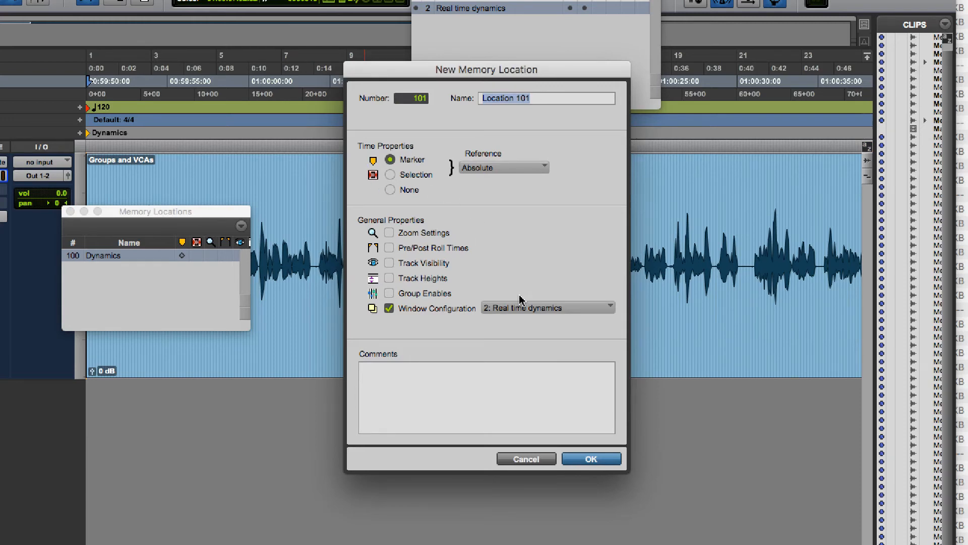
Choose 1: RX as the window configuration for memory location 101
{"action": "left_click", "coordinate": [546, 308]}
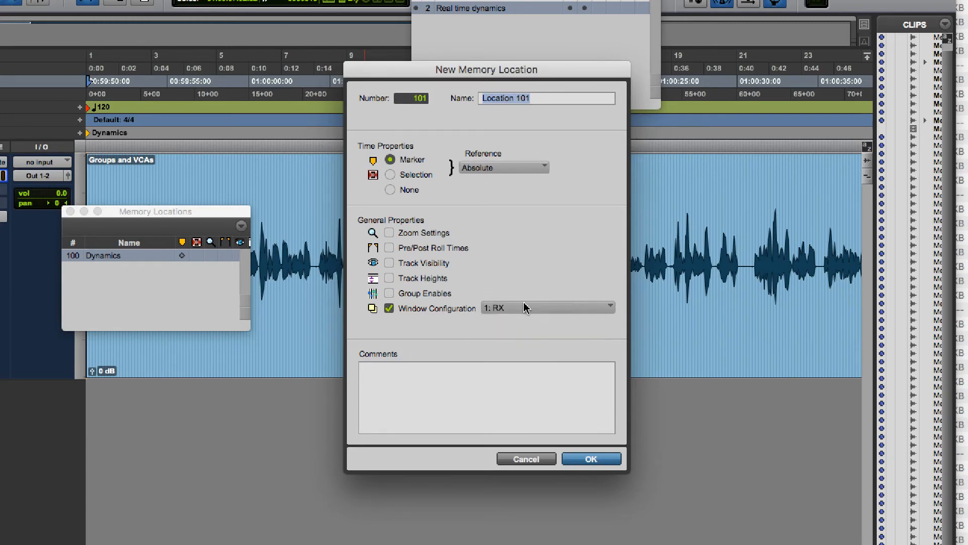
{"action": "left_click", "coordinate": [589, 459]}
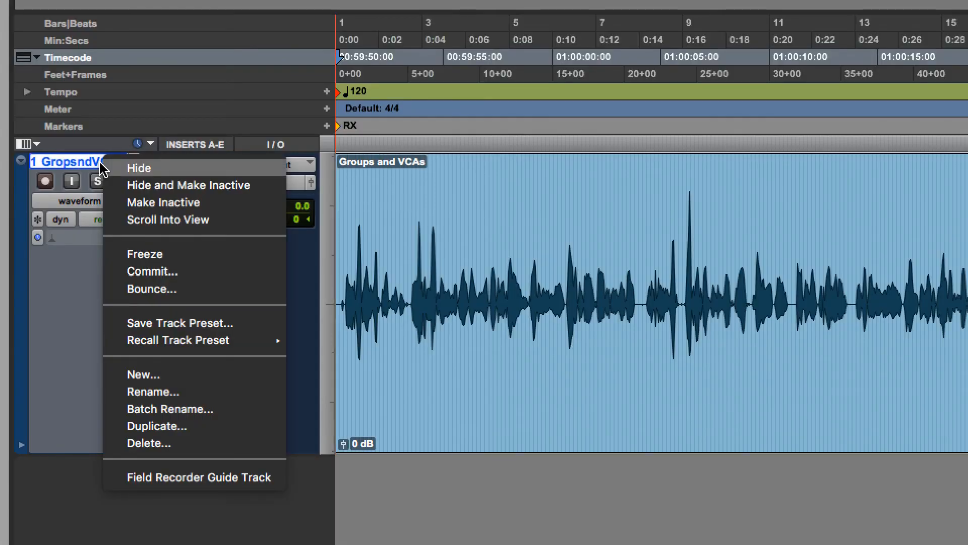
{"action": "mouse_move", "coordinate": [152, 288]}
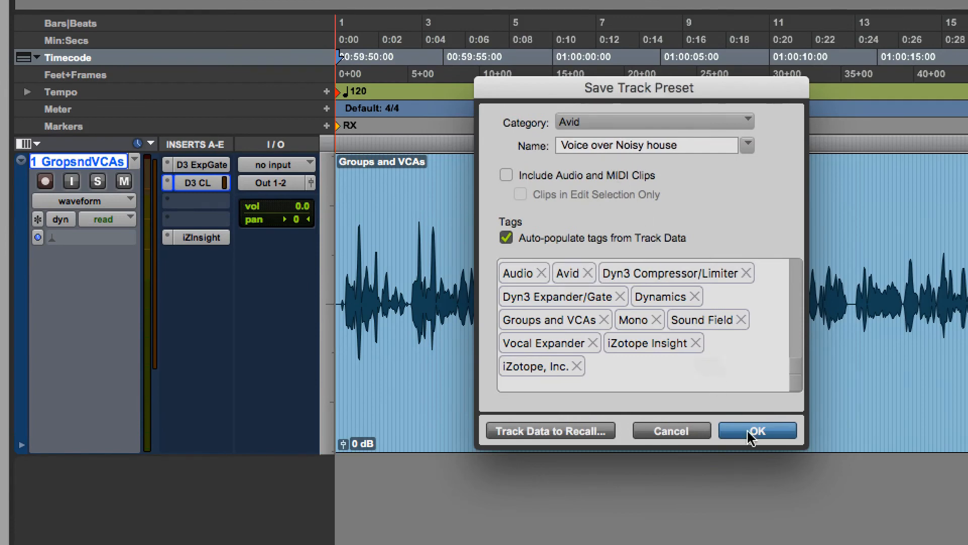
Confirm saving the track preset 'Voice over Noisy house'
{"action": "left_click", "coordinate": [756, 430]}
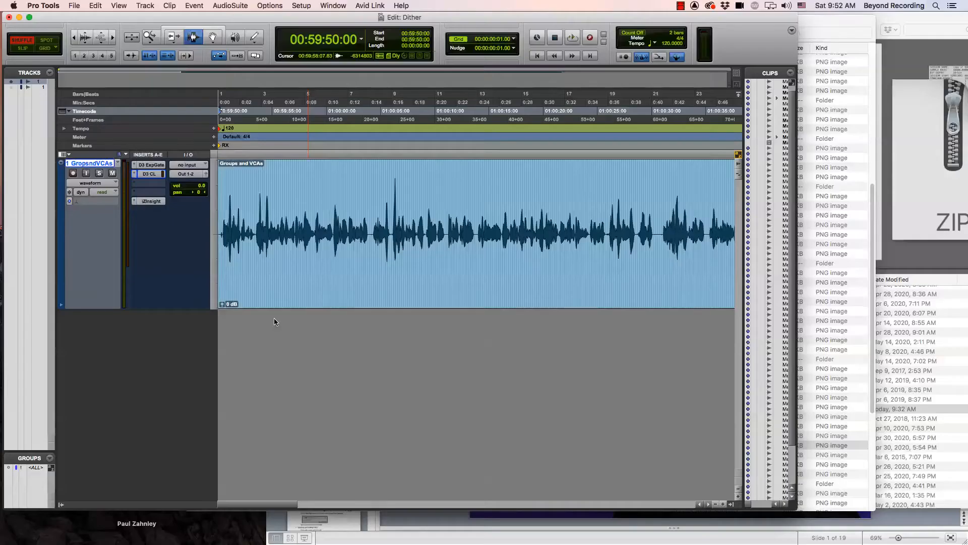
{"action": "left_click", "coordinate": [145, 6]}
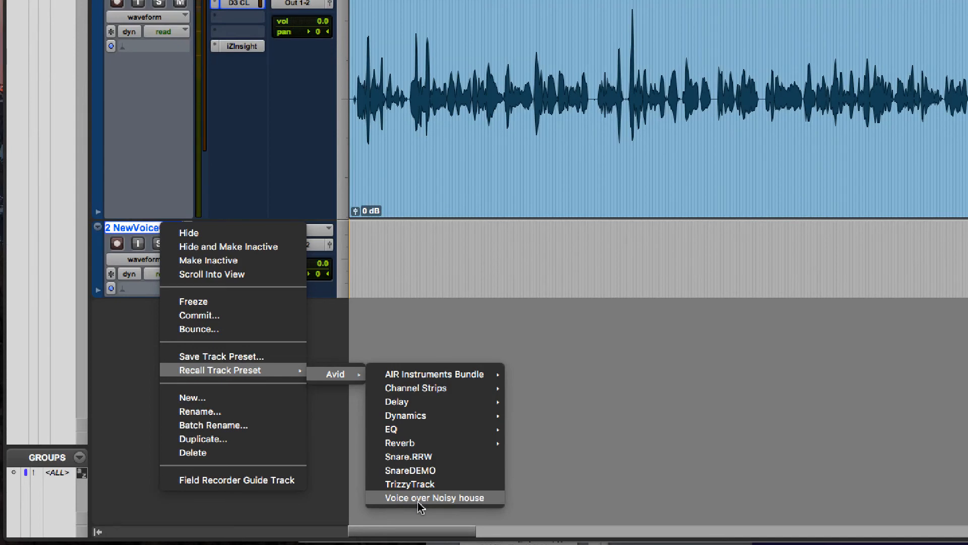
Recall the 'Voice over Noisy house' preset onto the NewVoiceOver track
{"action": "left_click", "coordinate": [433, 497]}
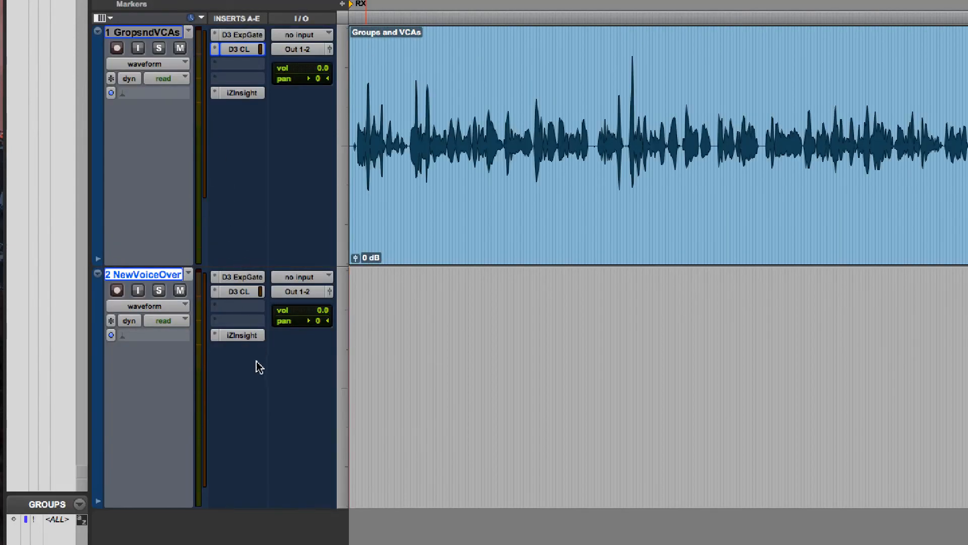
{"action": "left_click", "coordinate": [239, 291]}
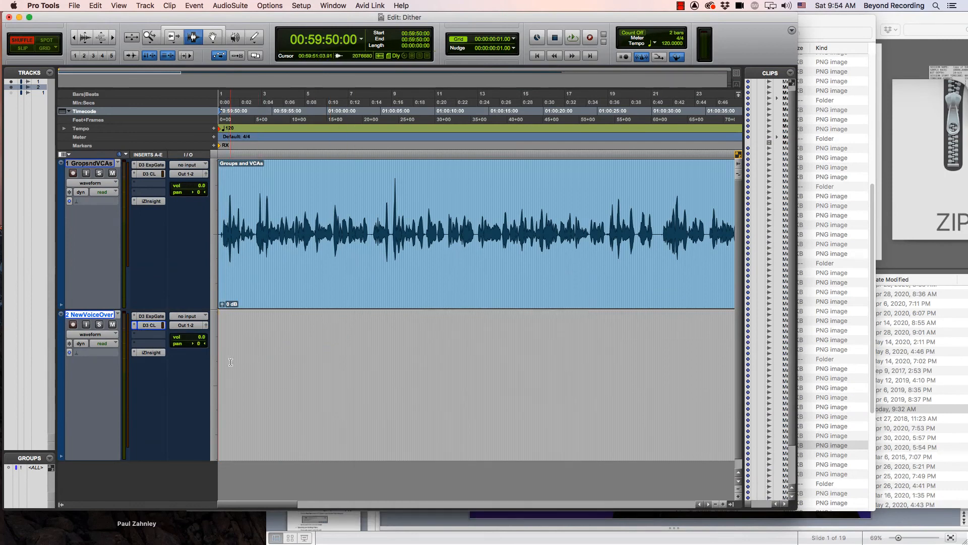
{"action": "left_click", "coordinate": [333, 5]}
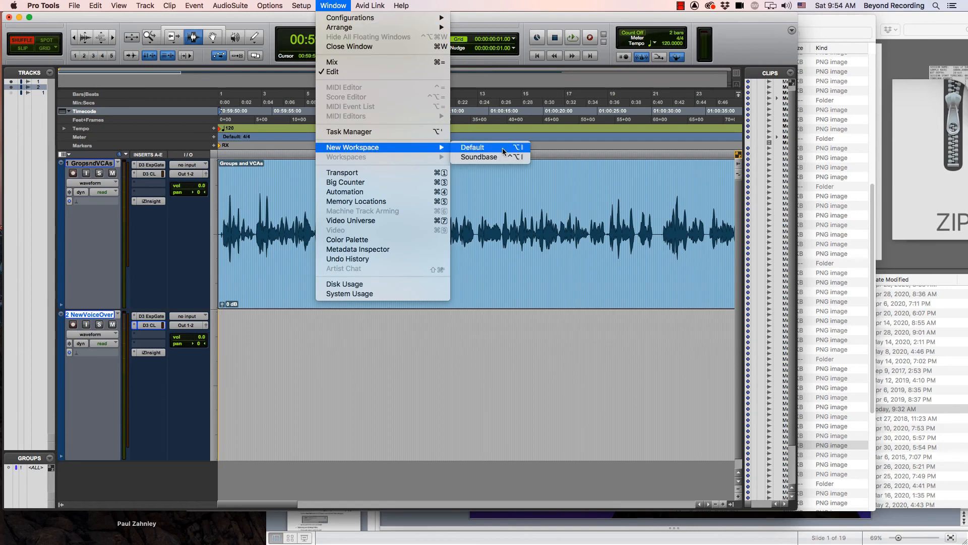
Open a default workspace browser showing the saved Avid track presets
{"action": "left_click", "coordinate": [473, 147]}
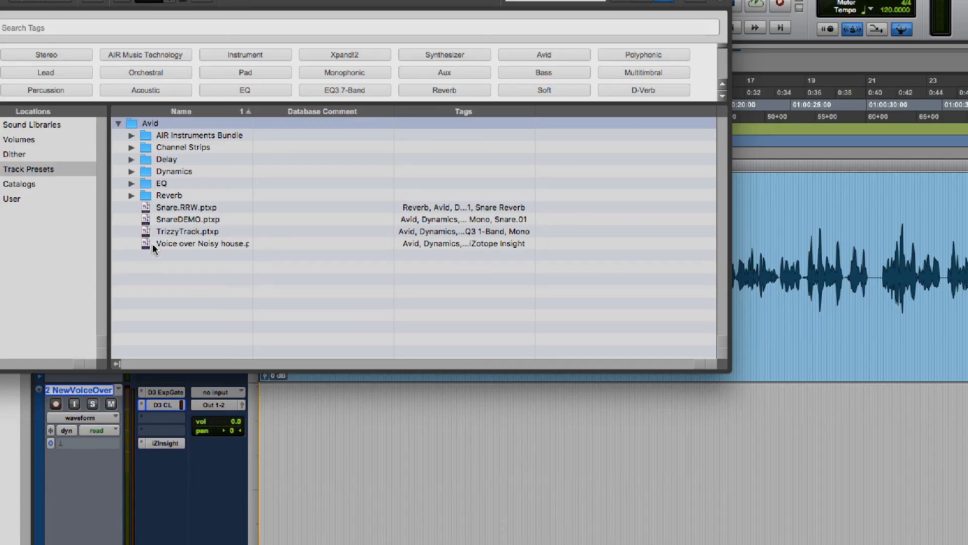